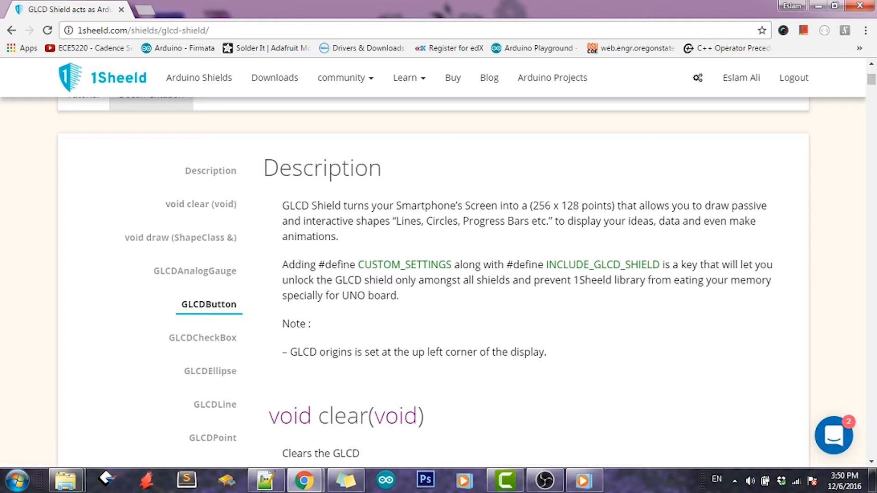
Step: Read and scroll through the 1Sheeld GLCD shield documentation page before returning to GLCD_video
drag(532, 205, 614, 205)
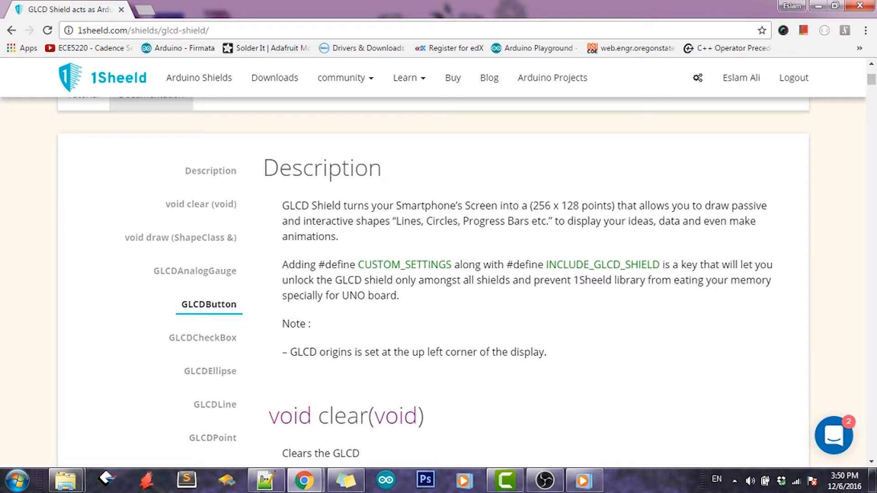
drag(393, 221, 338, 236)
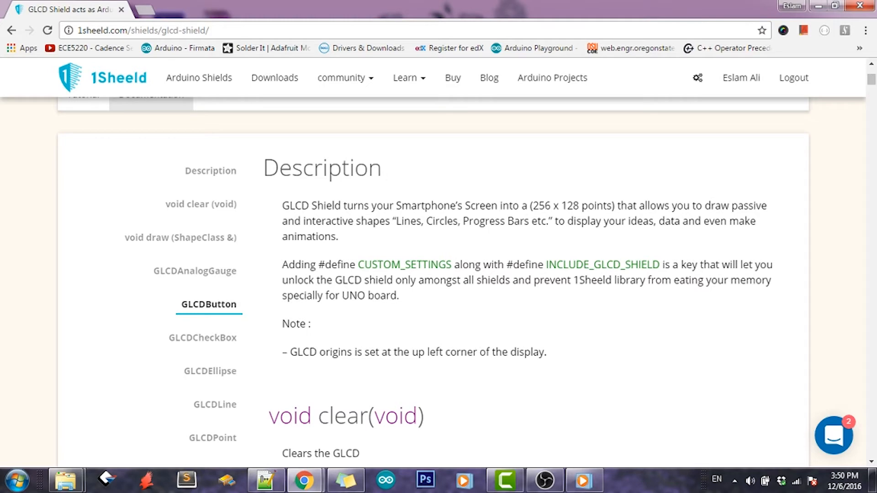
scroll(down, 3)
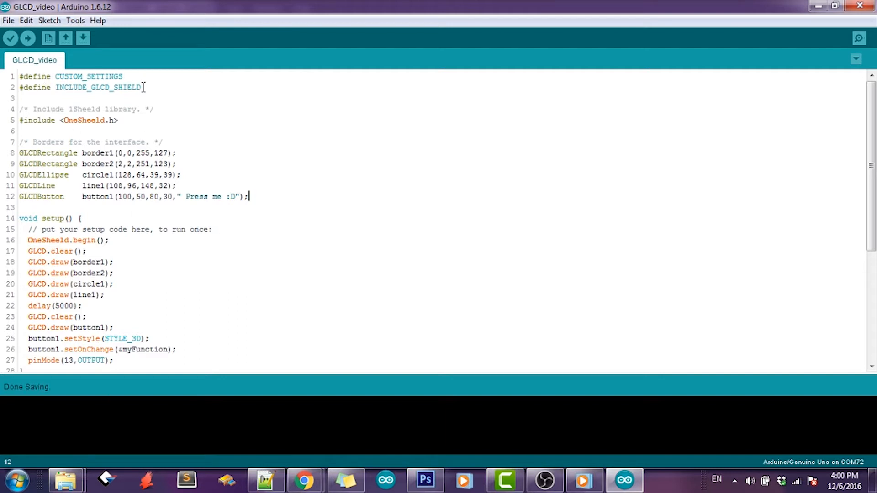
drag(142, 87, 18, 76)
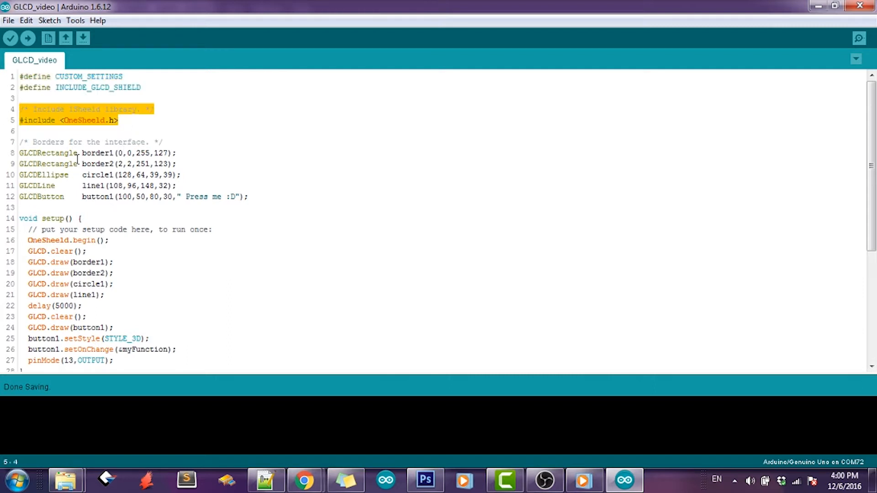
double_click(47, 164)
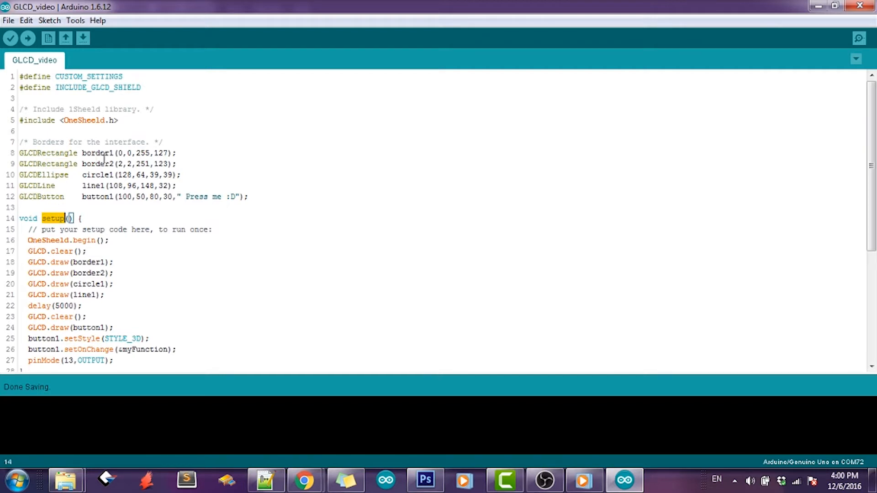
double_click(123, 153)
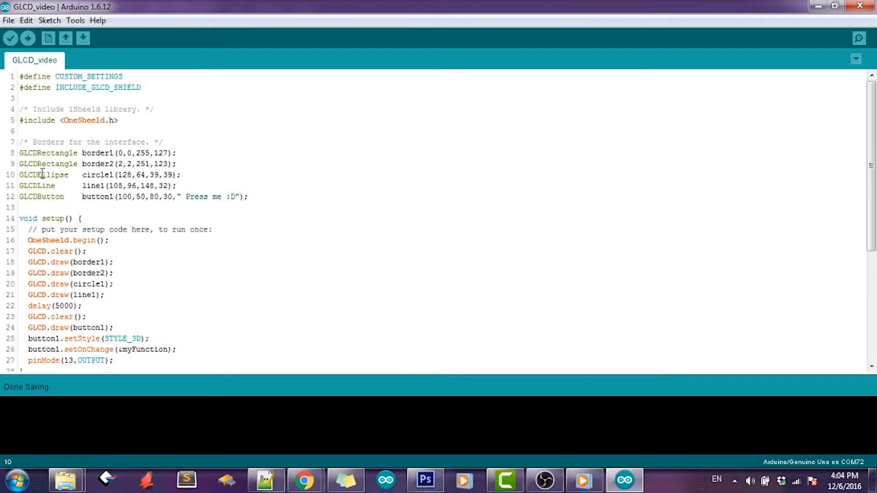
double_click(98, 175)
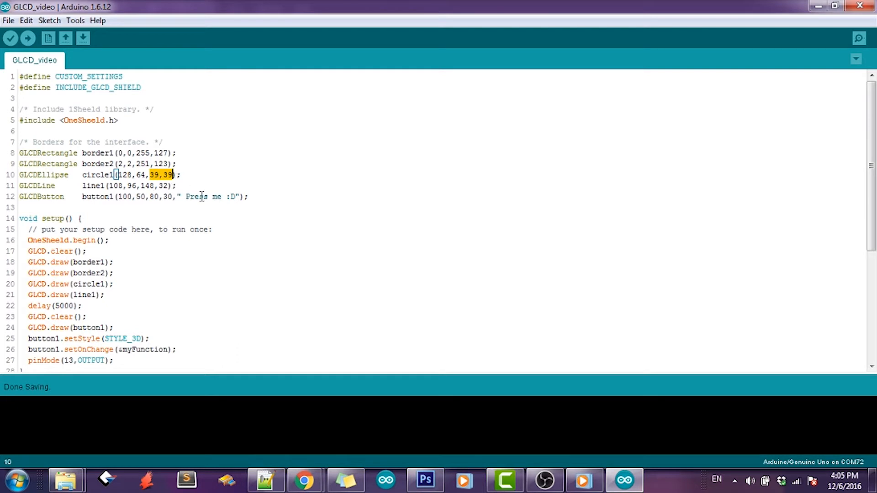
click(94, 186)
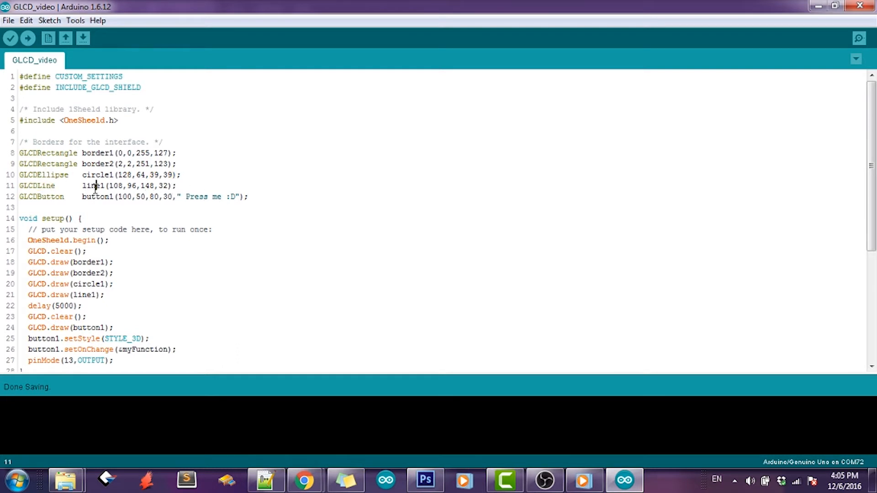
drag(110, 186, 136, 186)
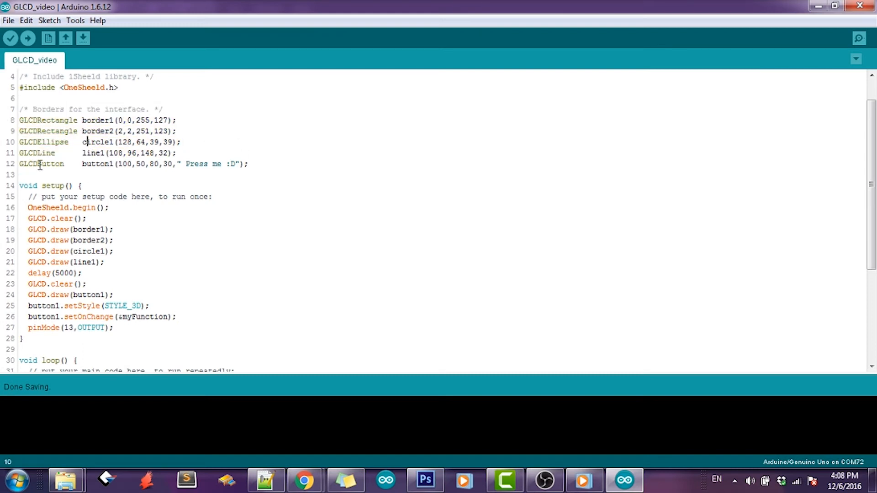
Step: Review the button1 arguments and setup code, then compile the GLCD_video sketch with Verify
double_click(97, 164)
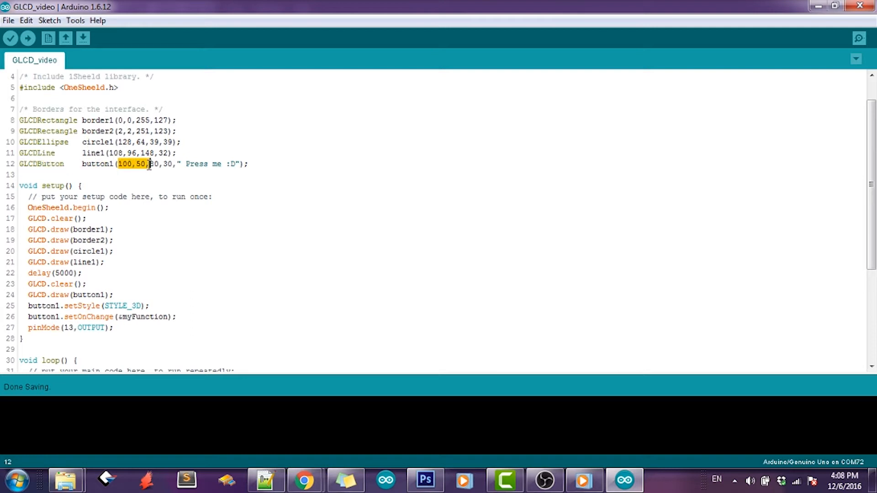
double_click(197, 164)
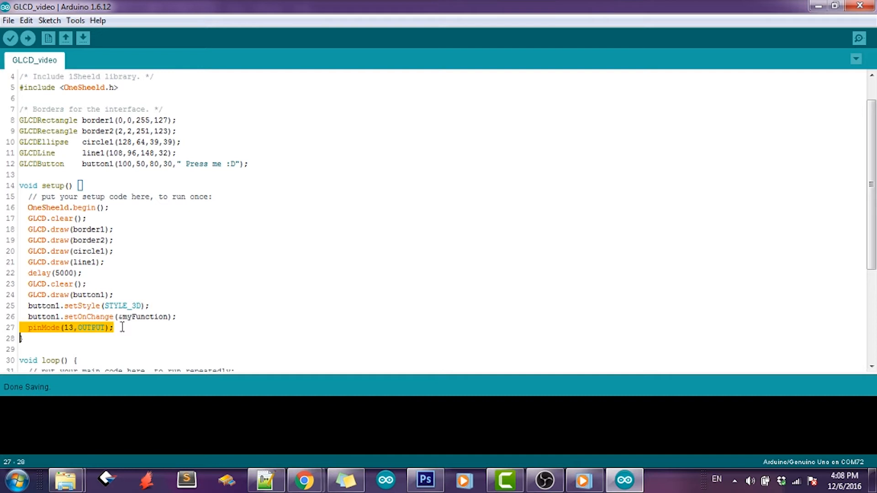
scroll(down, 3)
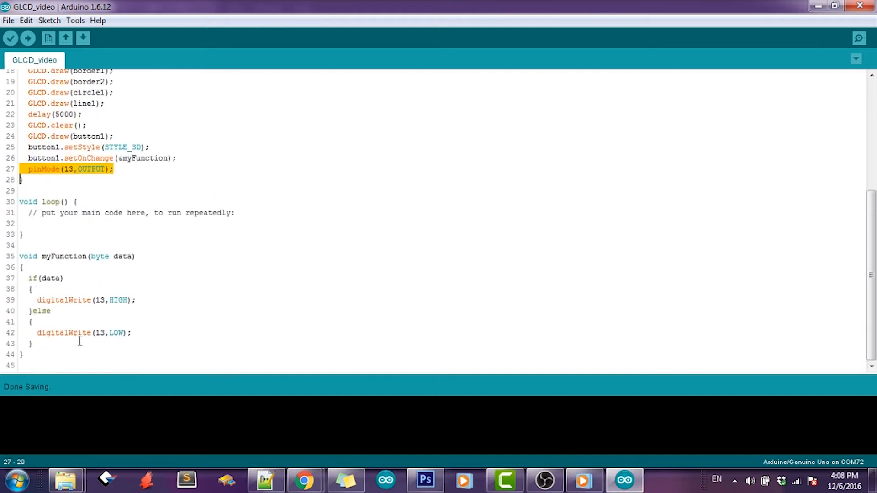
drag(29, 278, 31, 343)
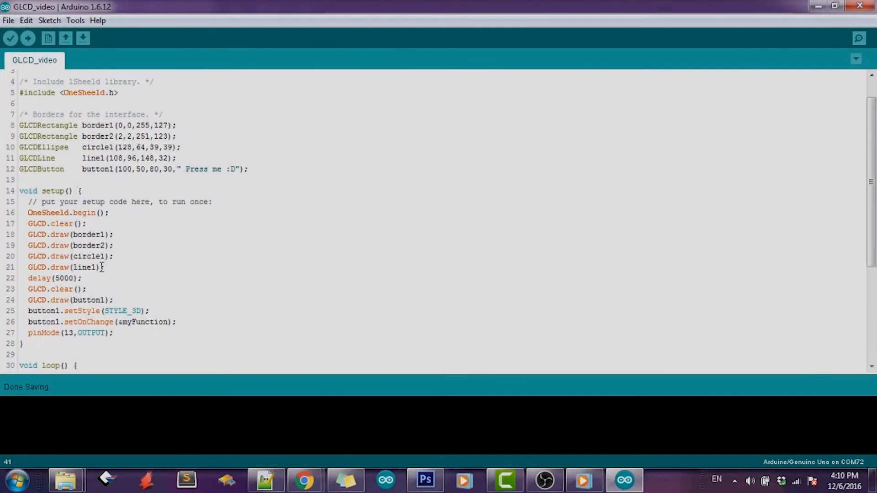
double_click(60, 234)
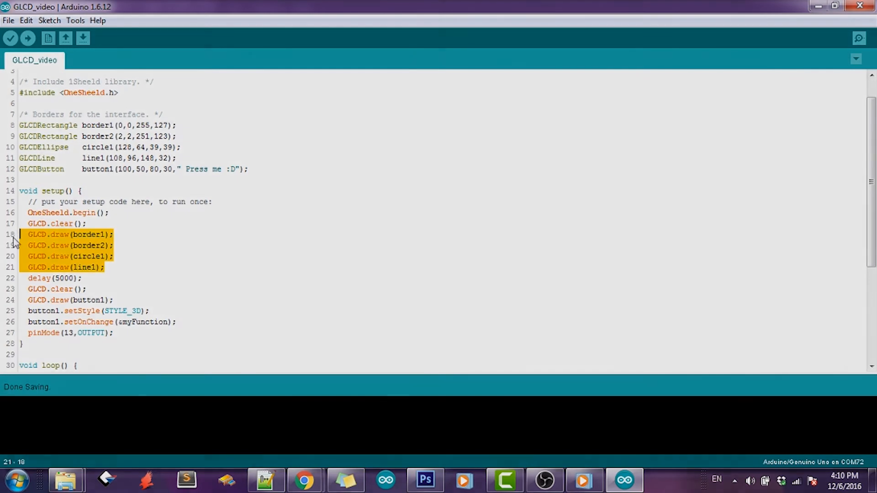
mouse_move(11, 39)
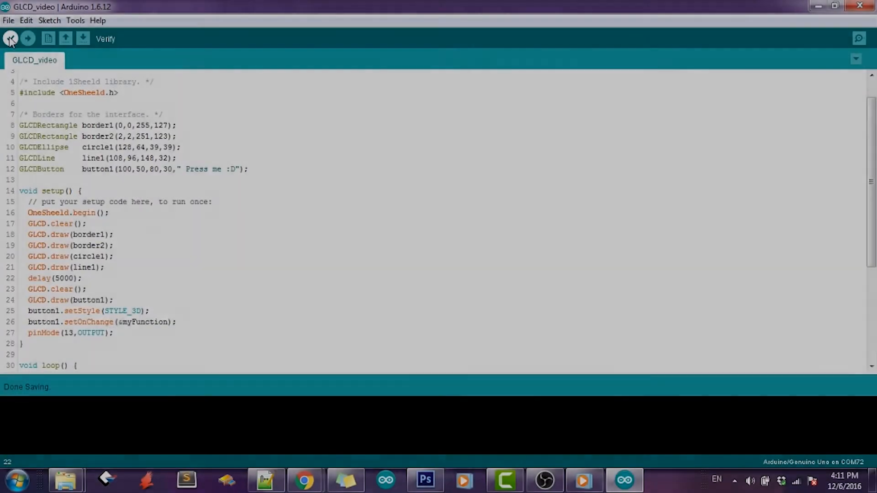
click(28, 39)
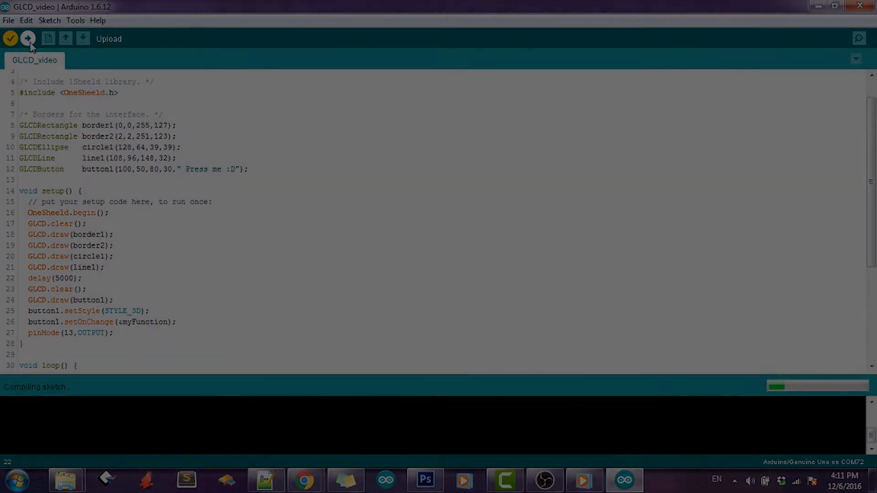